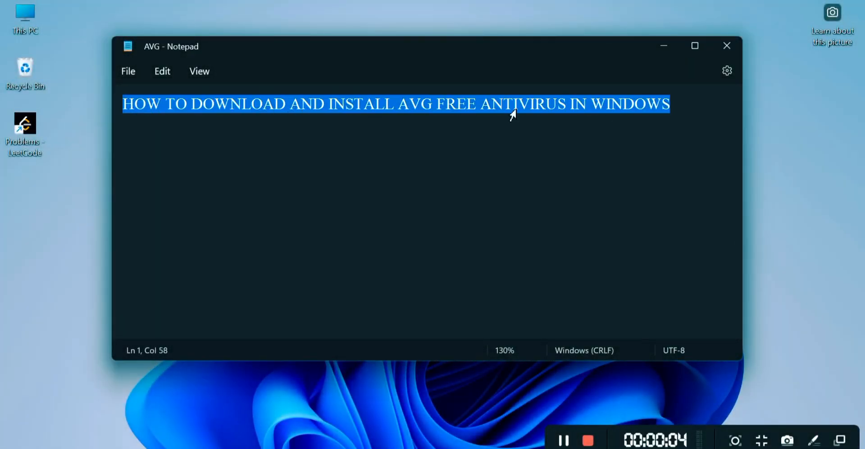
Deselect the AVG tutorial title in Notepad and bring up Opera's Speed Dial page
left_click(351, 104)
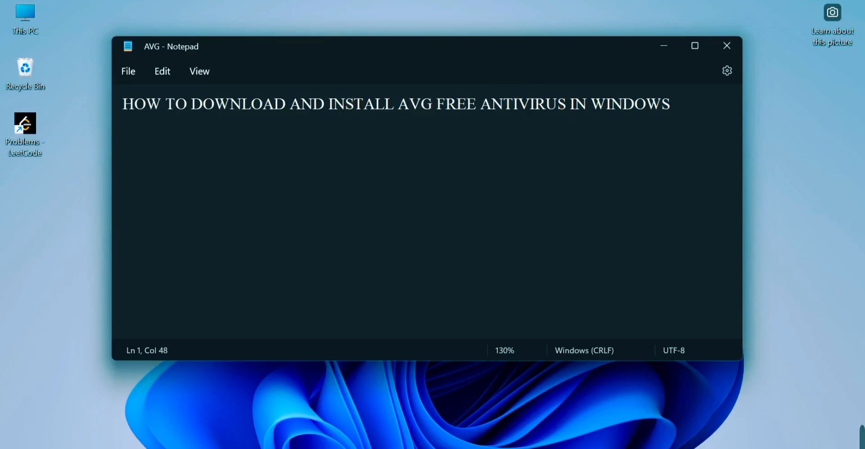
left_click_drag(399, 104, 568, 104)
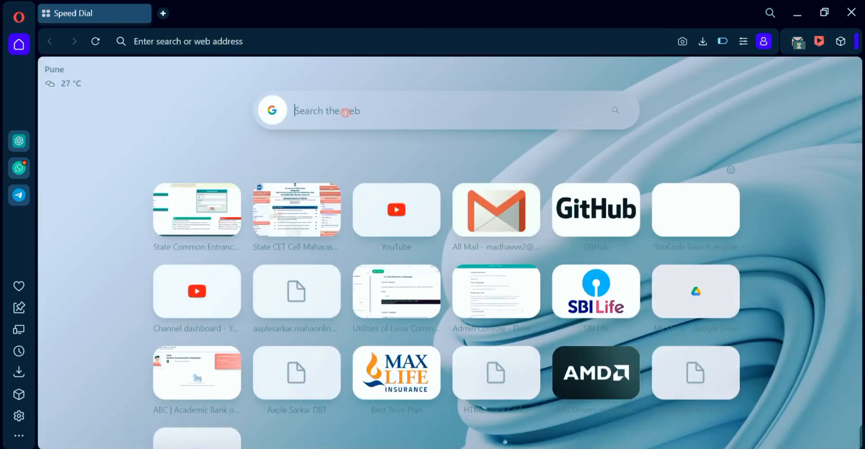
Search 'AVG free antivirus', open the avg.com Windows 11 page, and start Free Download
type("AVG fre")
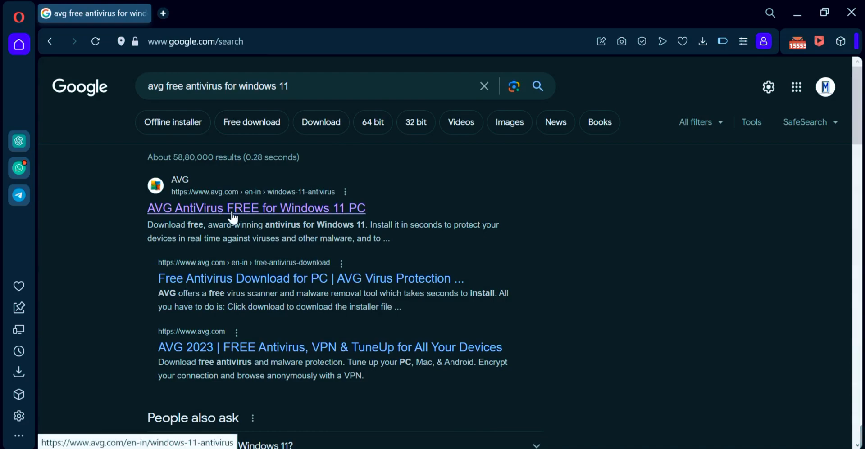
left_click(256, 209)
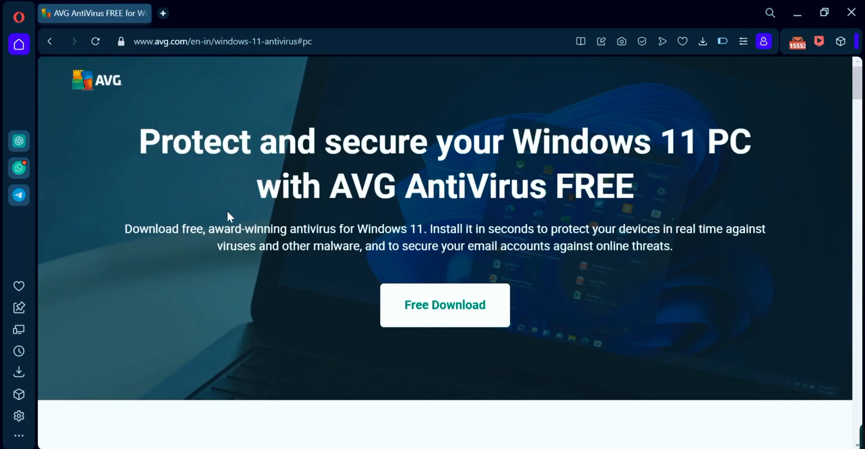
mouse_move(391, 279)
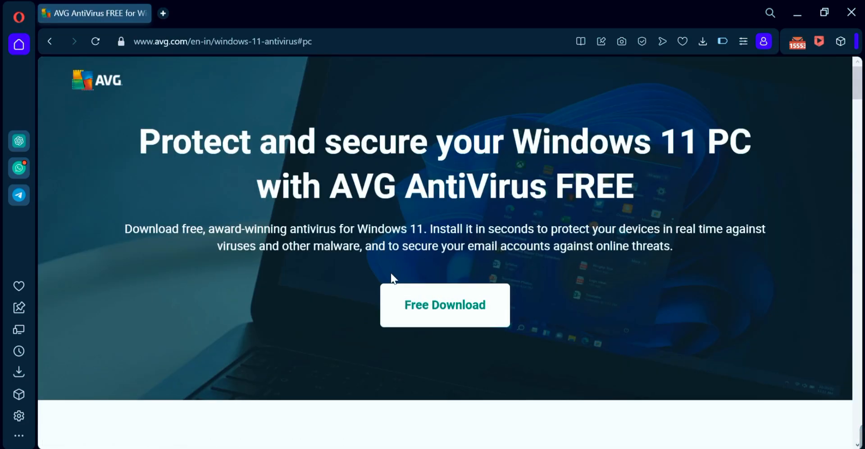
scroll("down", 3)
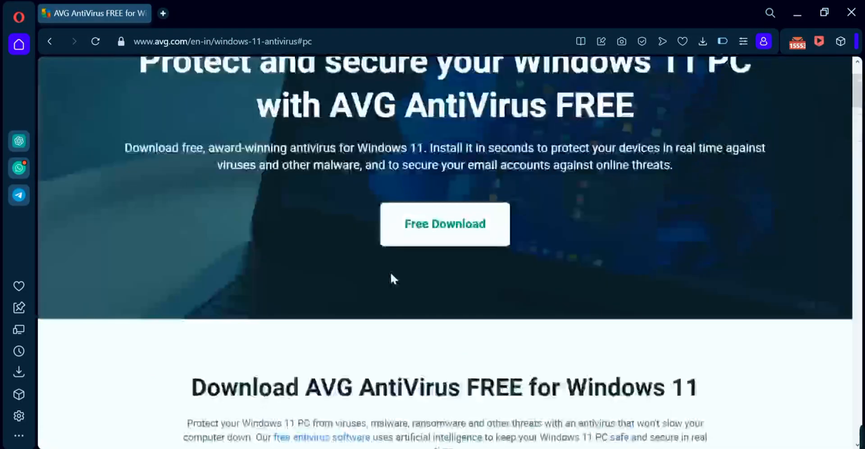
scroll("down", 3)
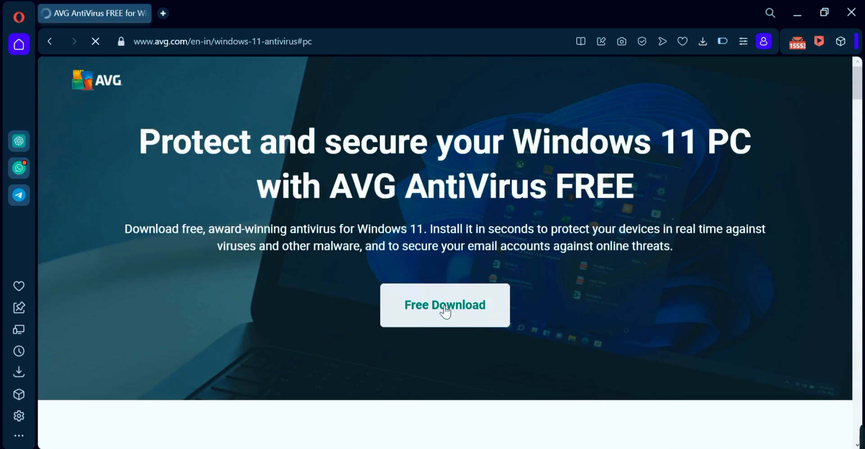
left_click(445, 305)
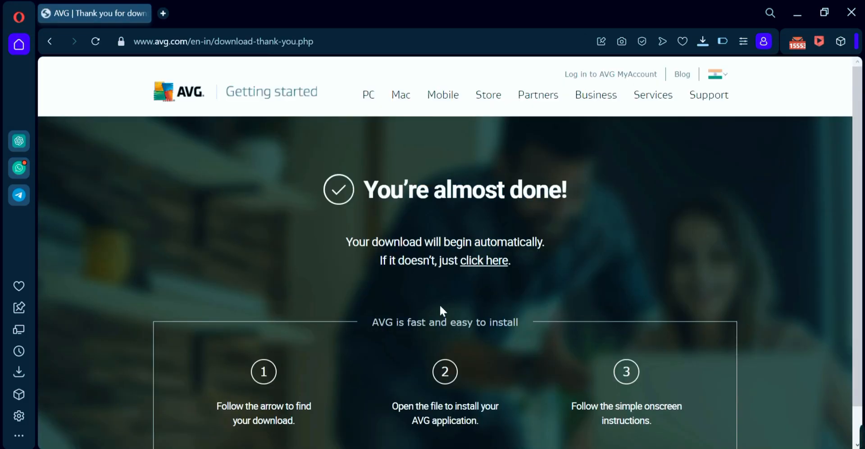
Save avg_antivirus_free_setup to the Desktop
left_click(484, 260)
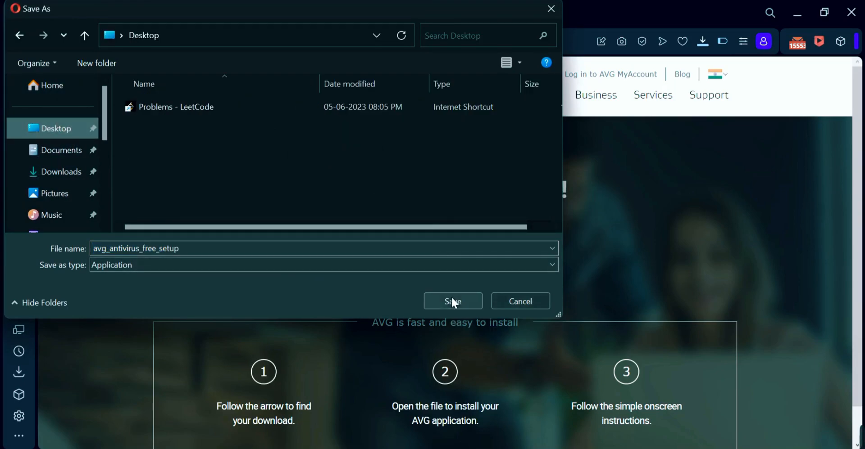
left_click(453, 301)
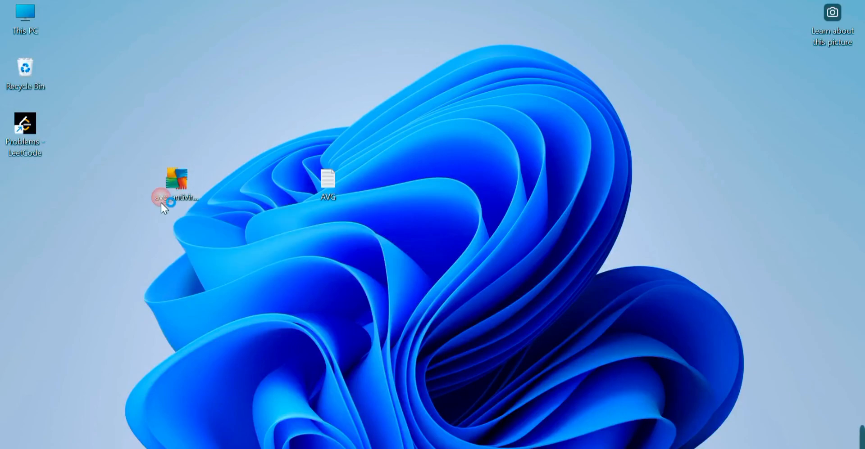
Launch avg_antivirus_free_setup from the Desktop and wait for the loader to finish
double_click(175, 187)
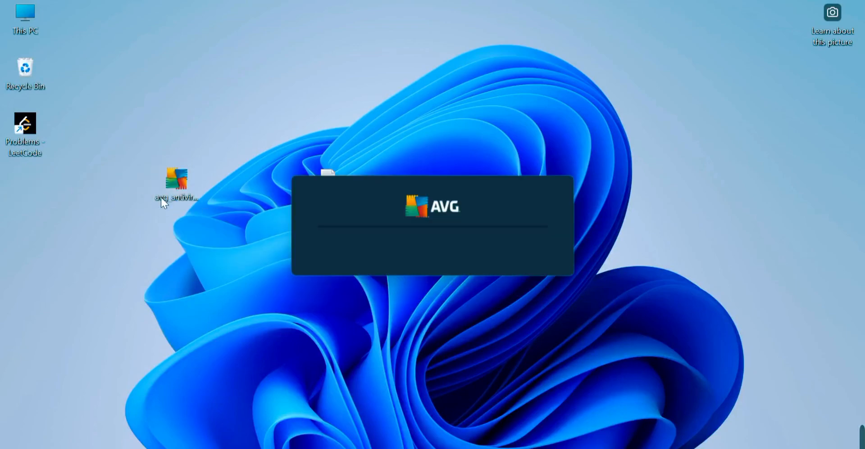
mouse_move(401, 222)
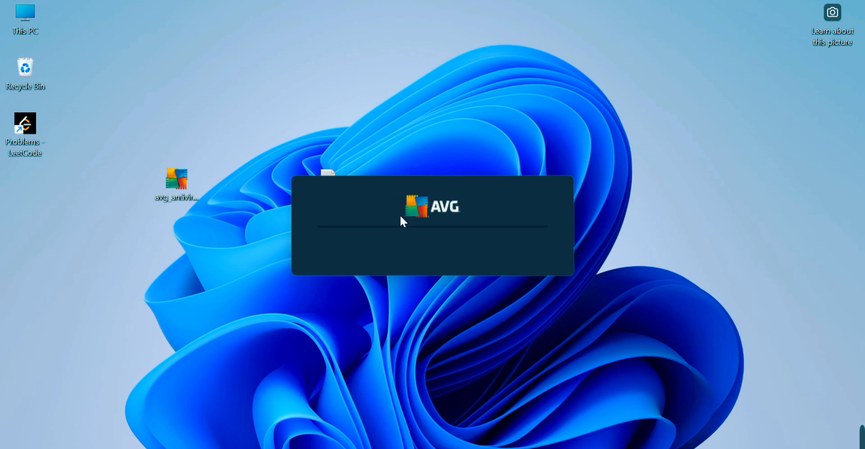
mouse_move(449, 246)
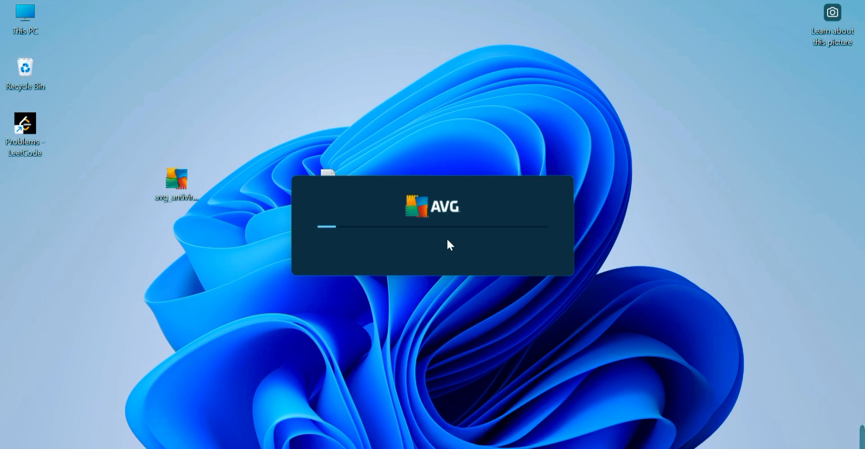
mouse_move(370, 263)
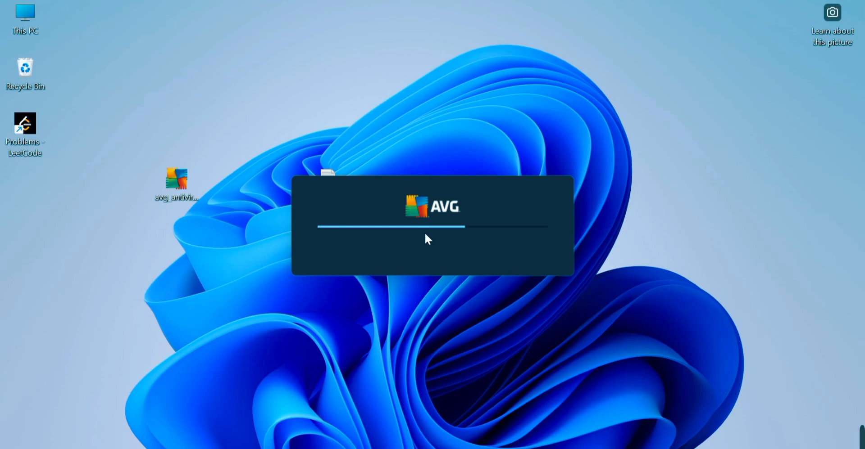
mouse_move(806, 297)
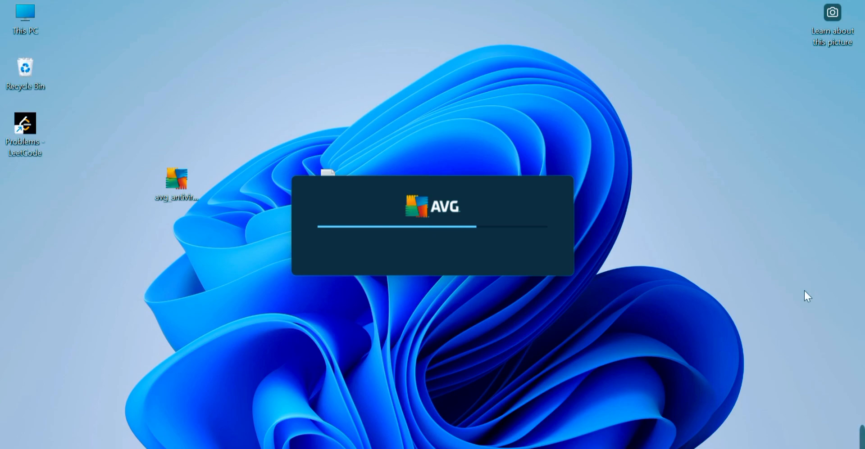
mouse_move(458, 242)
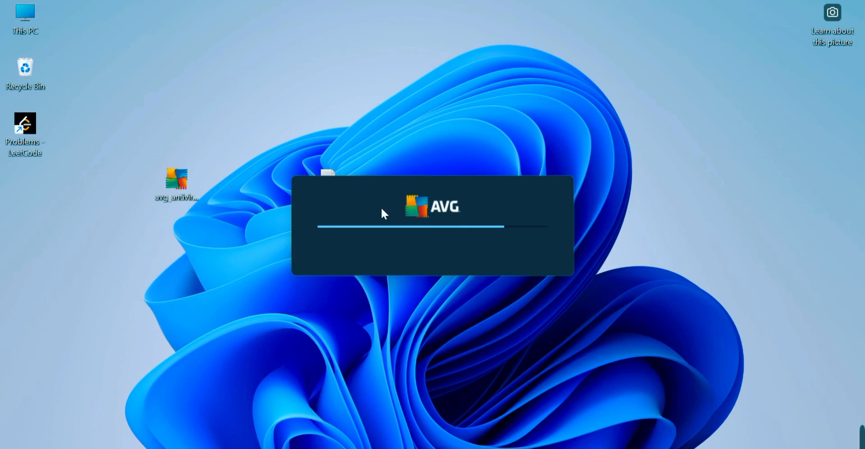
mouse_move(404, 285)
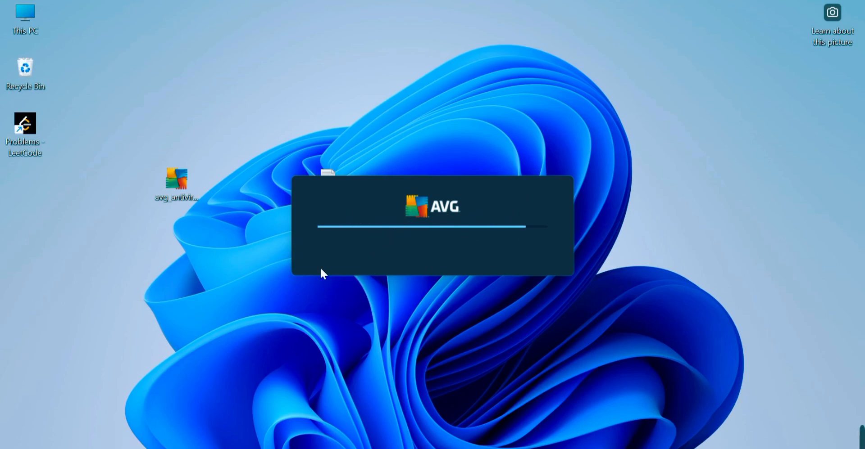
mouse_move(490, 225)
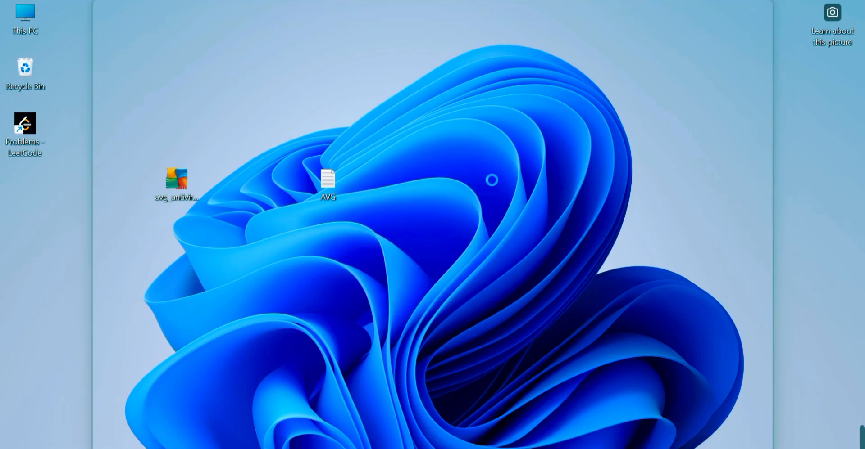
Run the AVG installer until the 'We're protecting you in real-time' screen appears
double_click(177, 180)
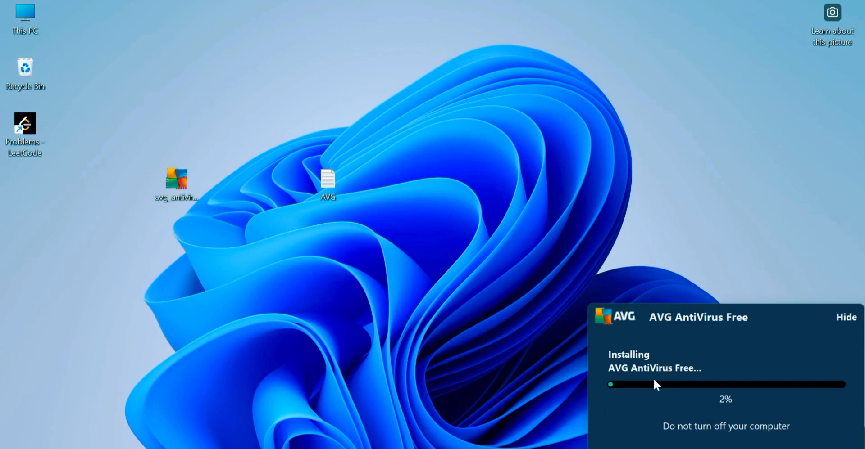
mouse_move(708, 385)
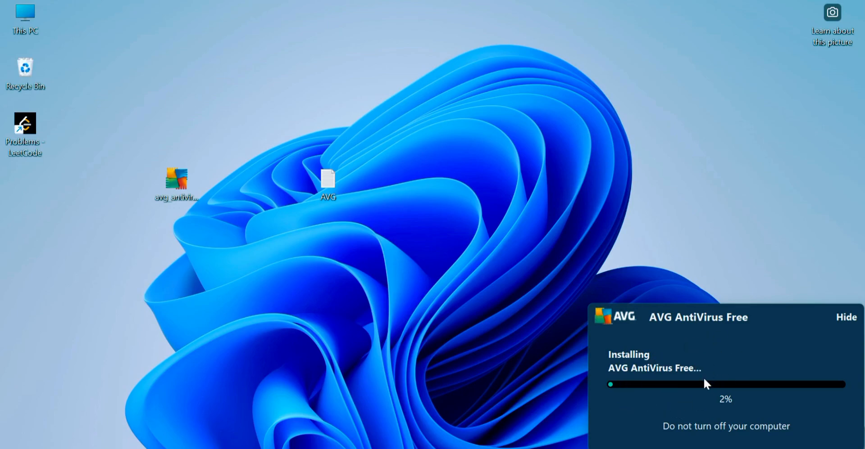
mouse_move(703, 361)
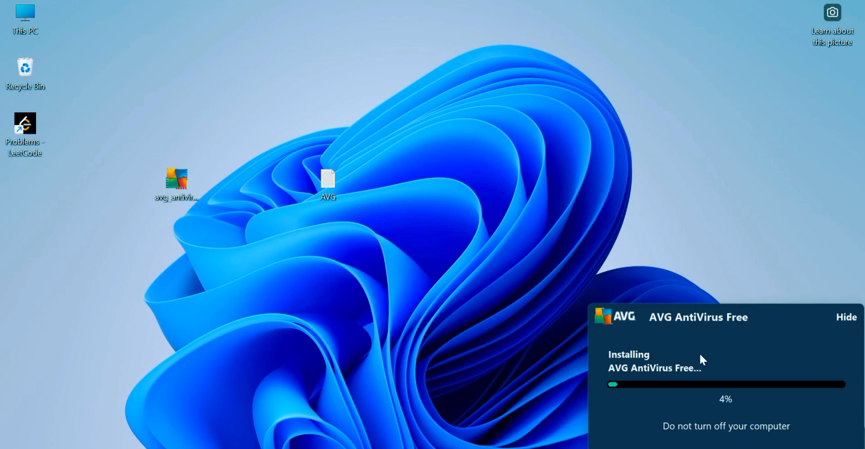
mouse_move(725, 331)
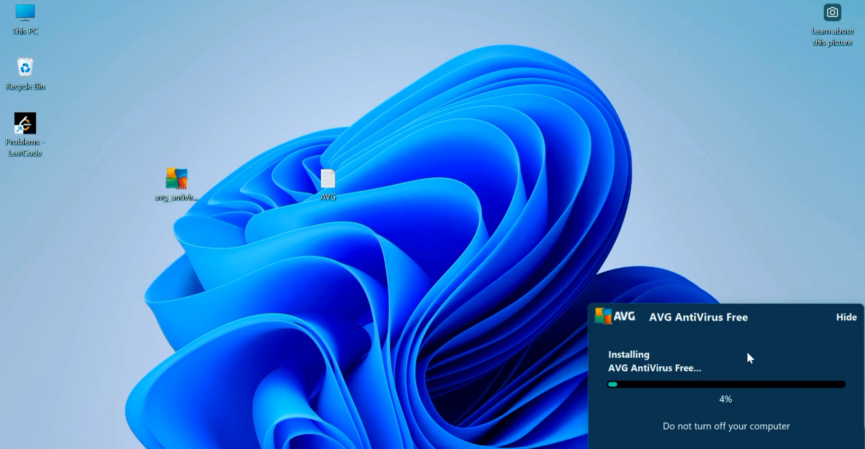
mouse_move(735, 367)
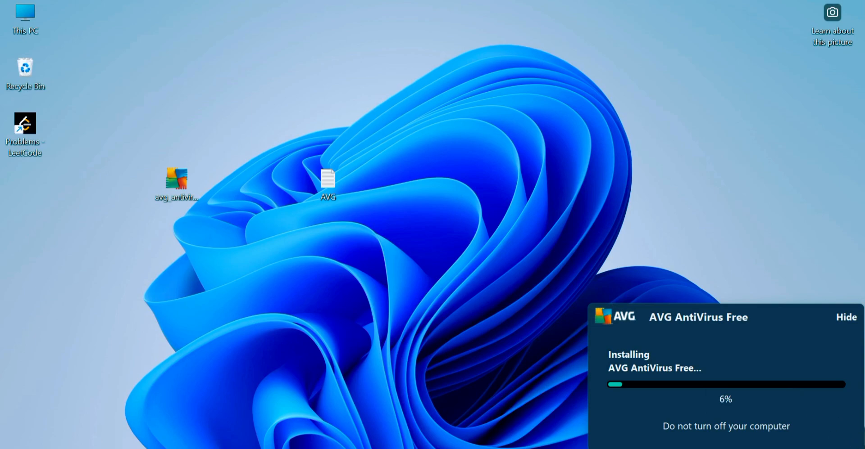
mouse_move(788, 324)
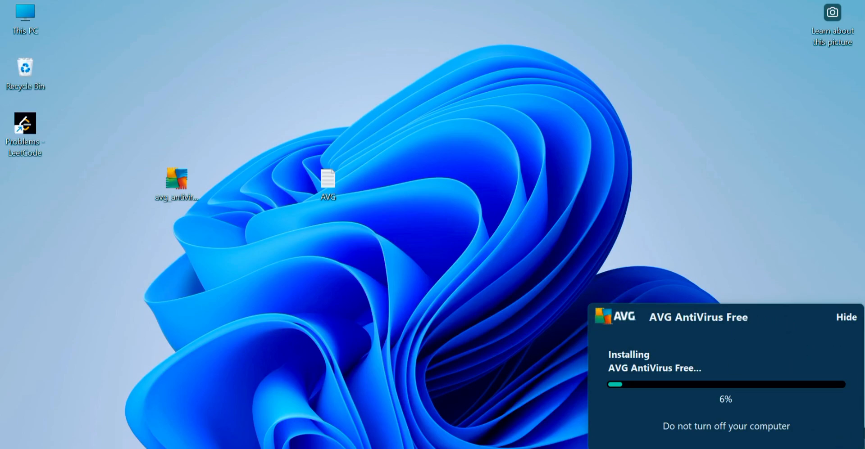
mouse_move(778, 377)
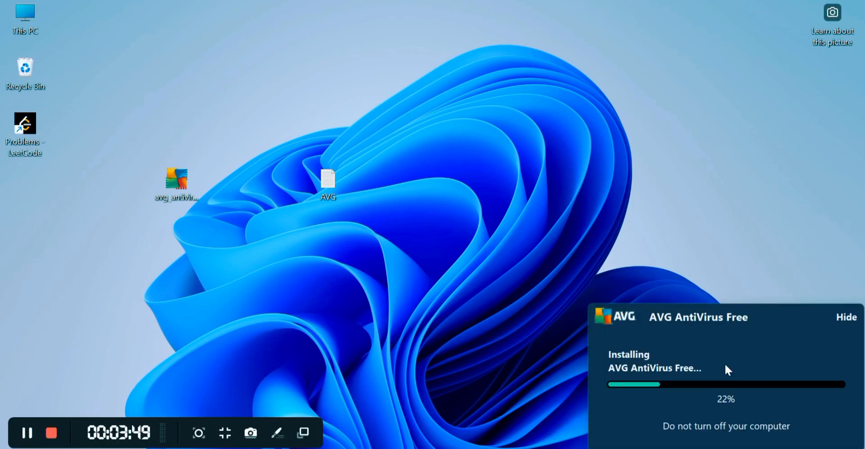
mouse_move(785, 381)
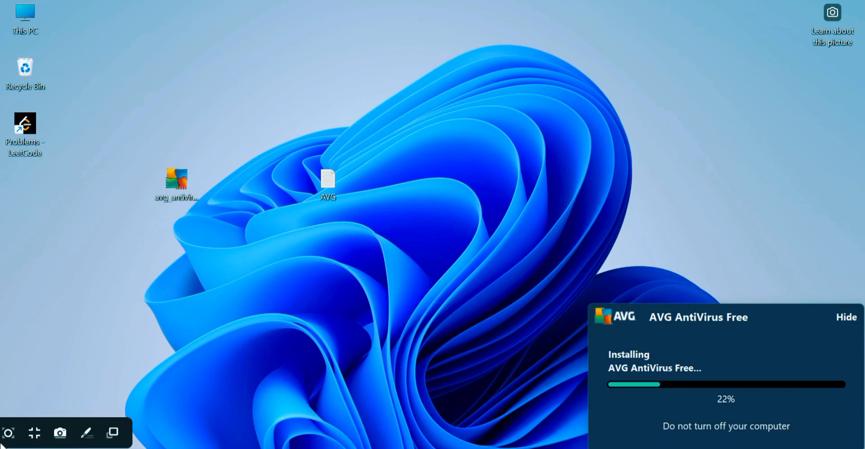
left_click(8, 433)
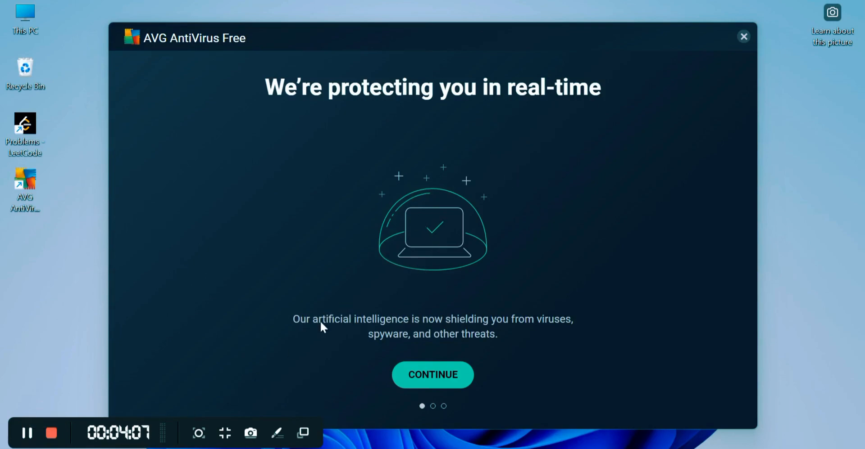
Pass the onboarding with CONTINUE WITH FREE and close the first-scan prompt
left_click(432, 375)
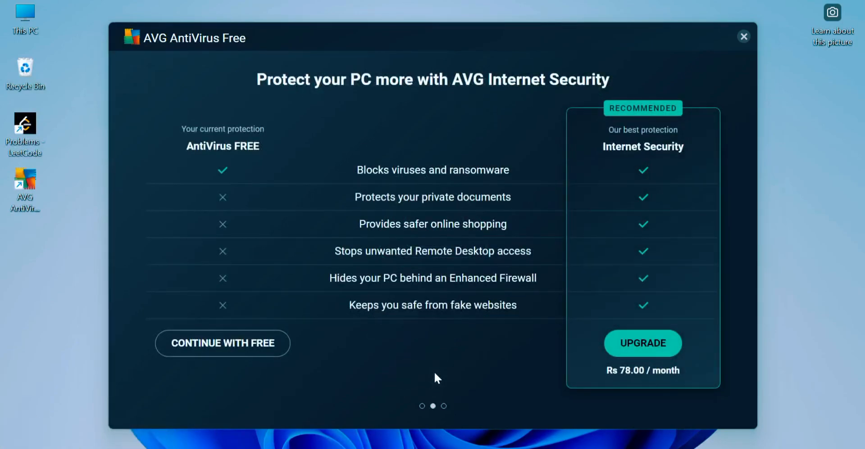
mouse_move(238, 351)
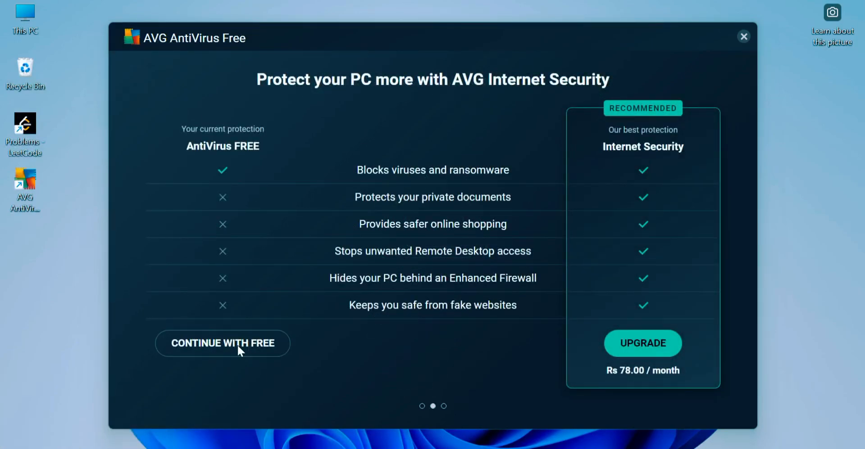
left_click(222, 343)
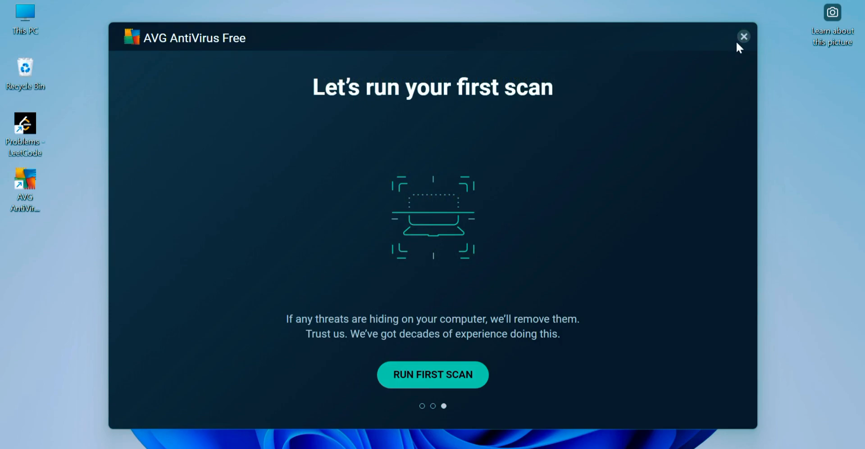
left_click(742, 36)
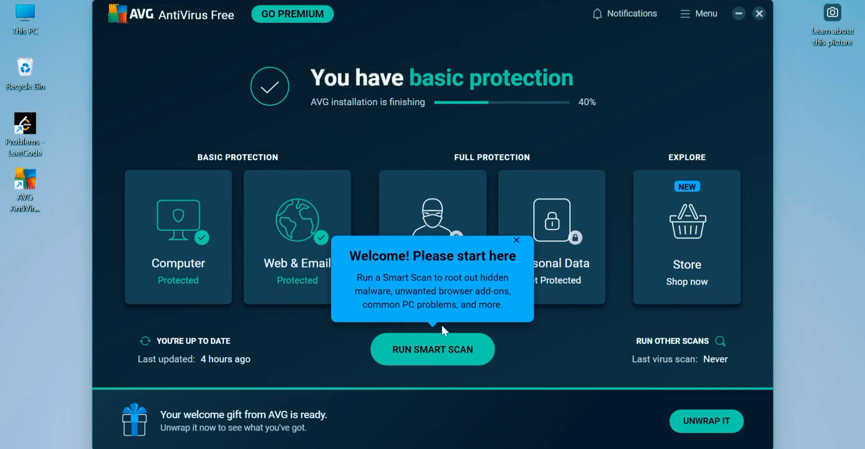
Close the 'Welcome! Please start here' tip and check Notifications for alerts
left_click(516, 240)
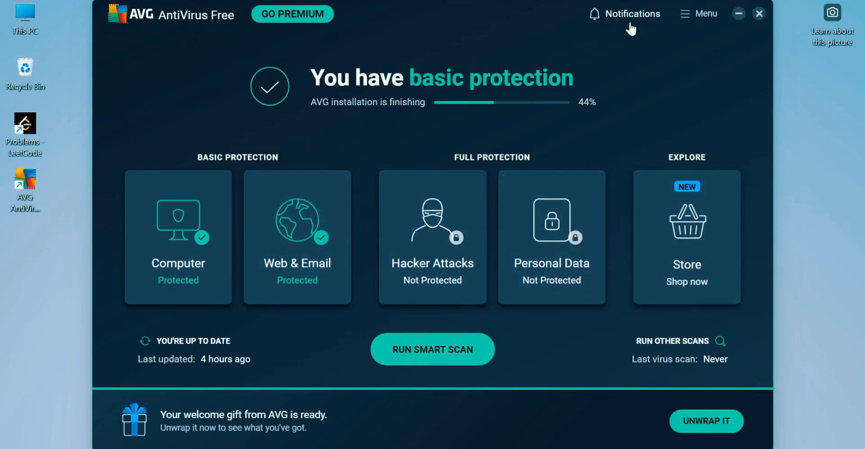
left_click(624, 14)
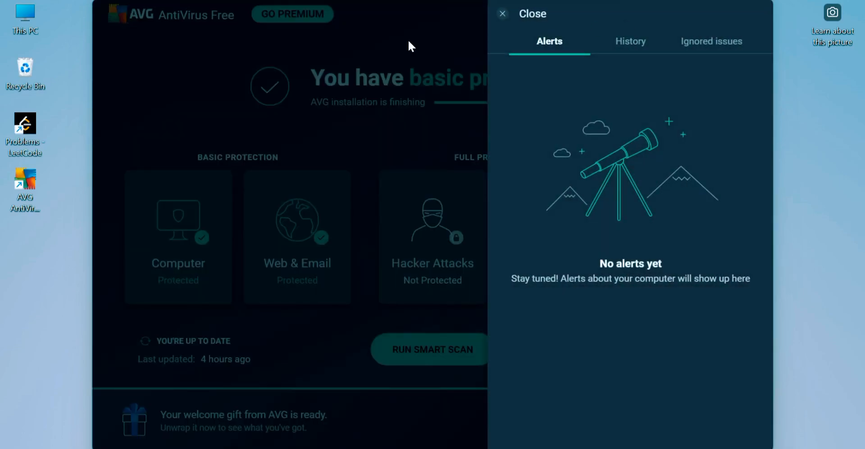
left_click(501, 13)
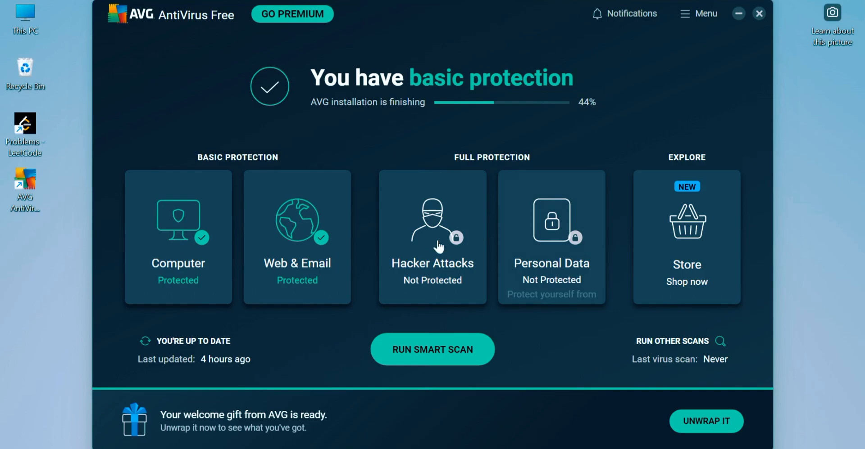
mouse_move(432, 350)
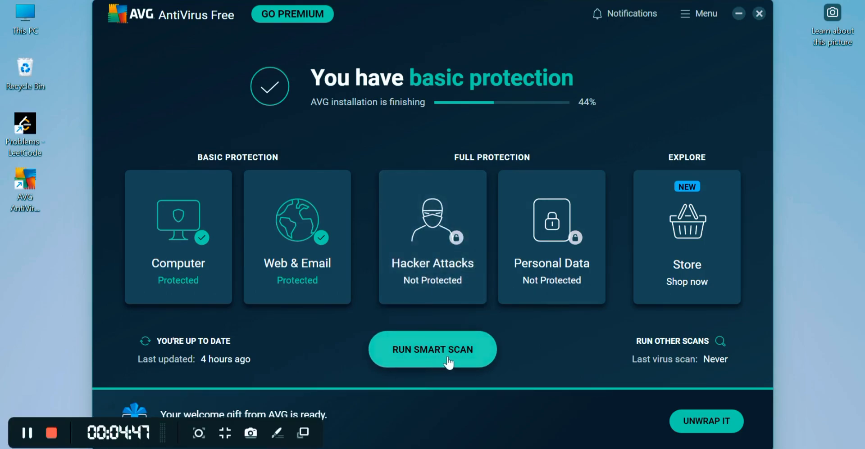
mouse_move(815, 319)
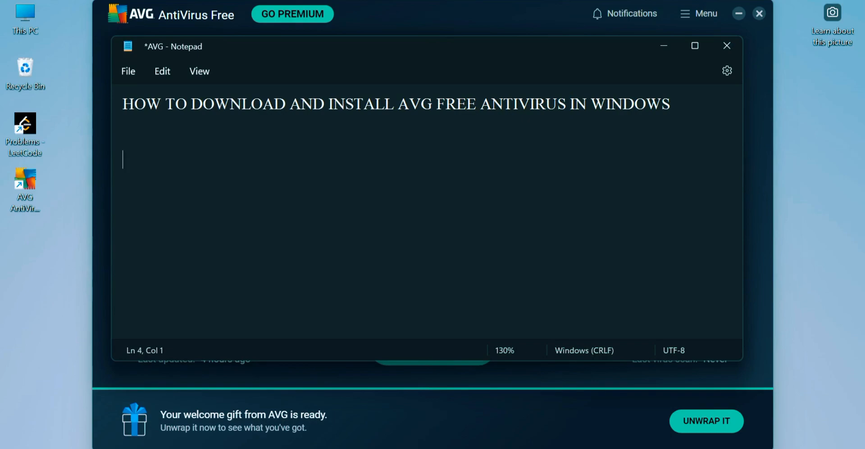
Add a line announcing AVG Free Antivirus installed successfully, then close Notepad
type("NOW OU")
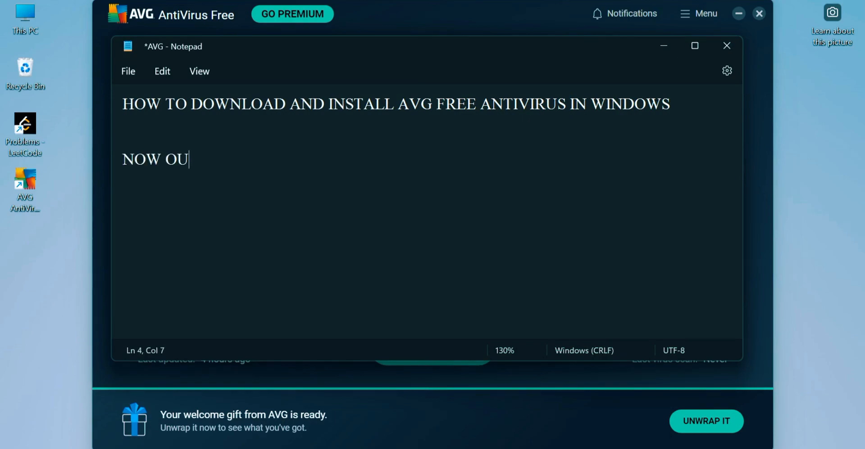
type("R AVG")
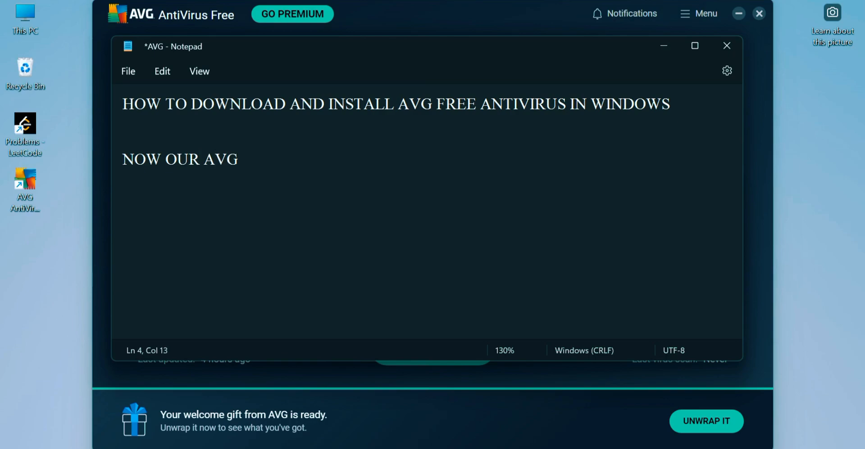
type("FREE ANTIVIRUS IS INSTA")
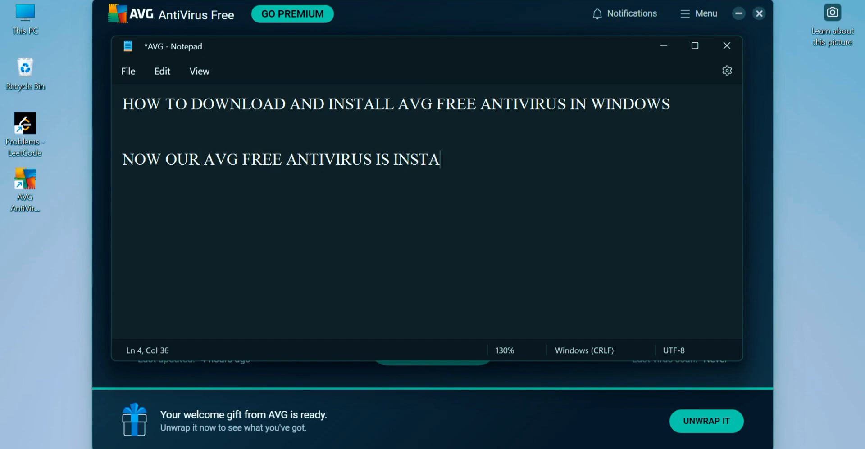
type("LLED ON OU")
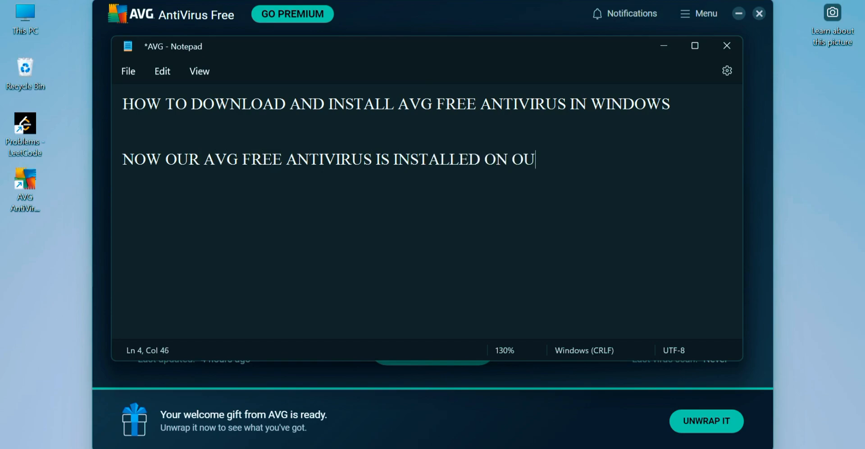
type("R SYSTEM SUVC")
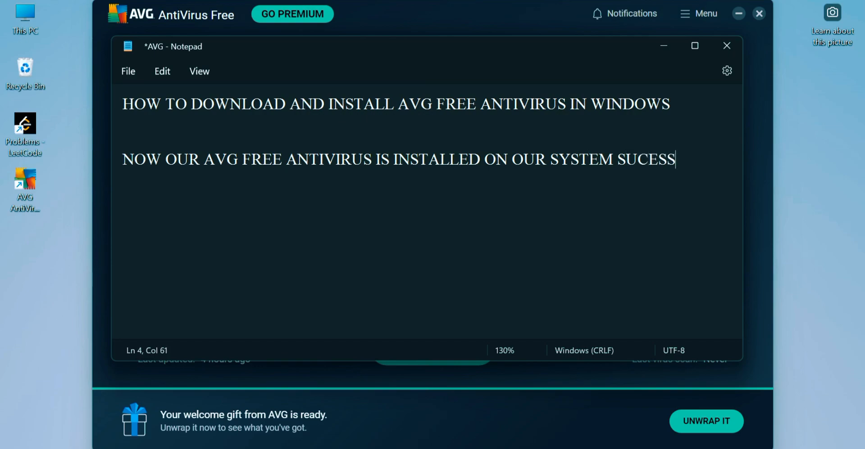
type("FULLY.")
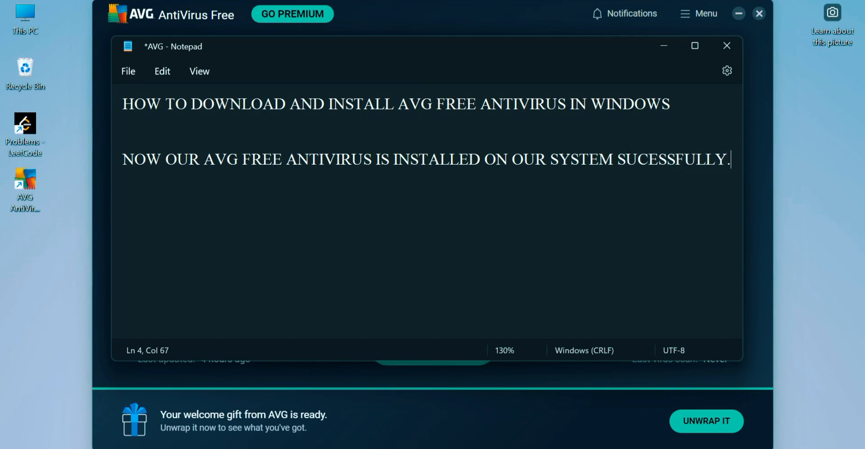
mouse_move(727, 45)
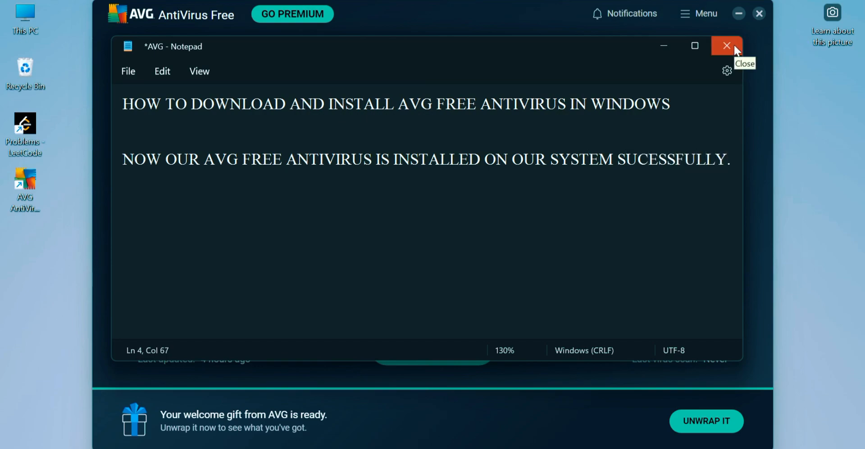
left_click(727, 45)
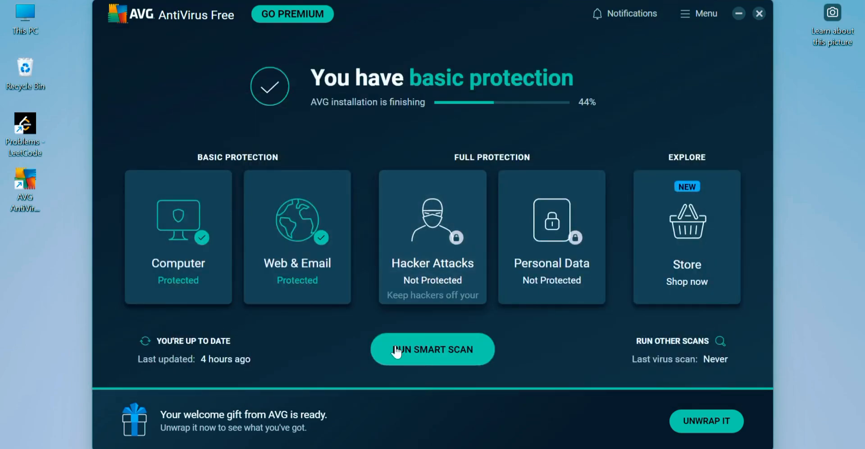